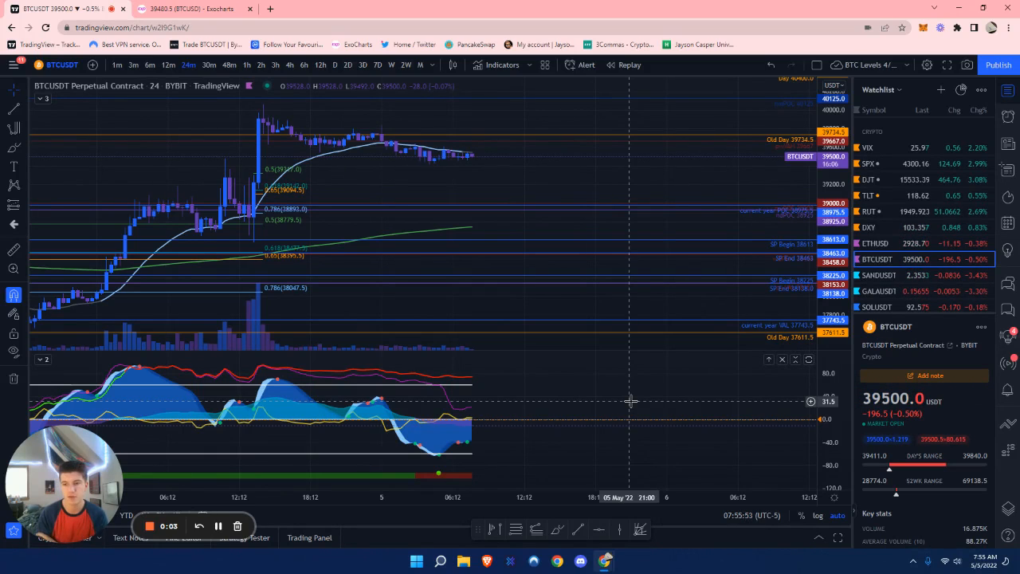
pyautogui.moveTo(523, 257)
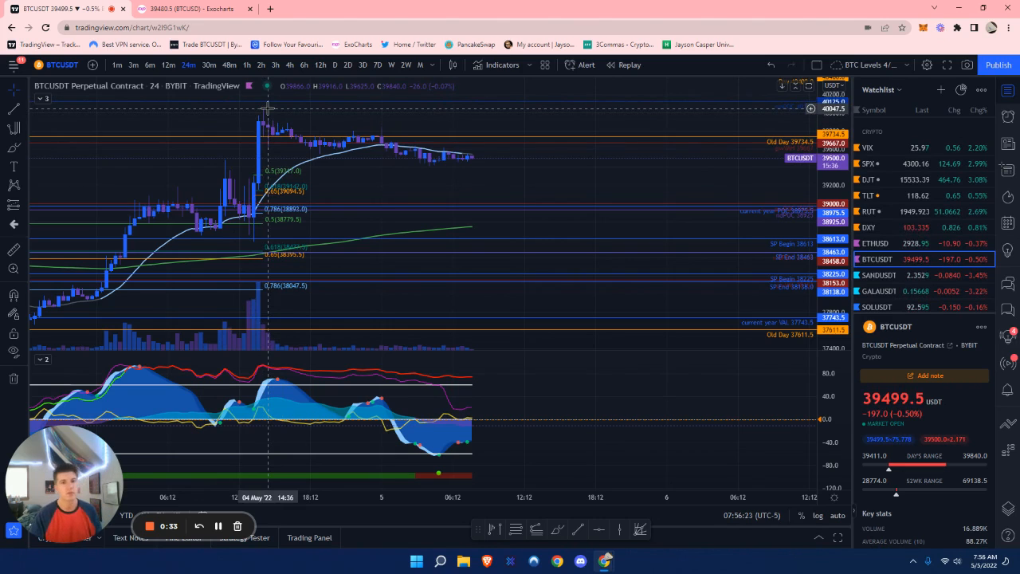
pyautogui.moveTo(412, 177)
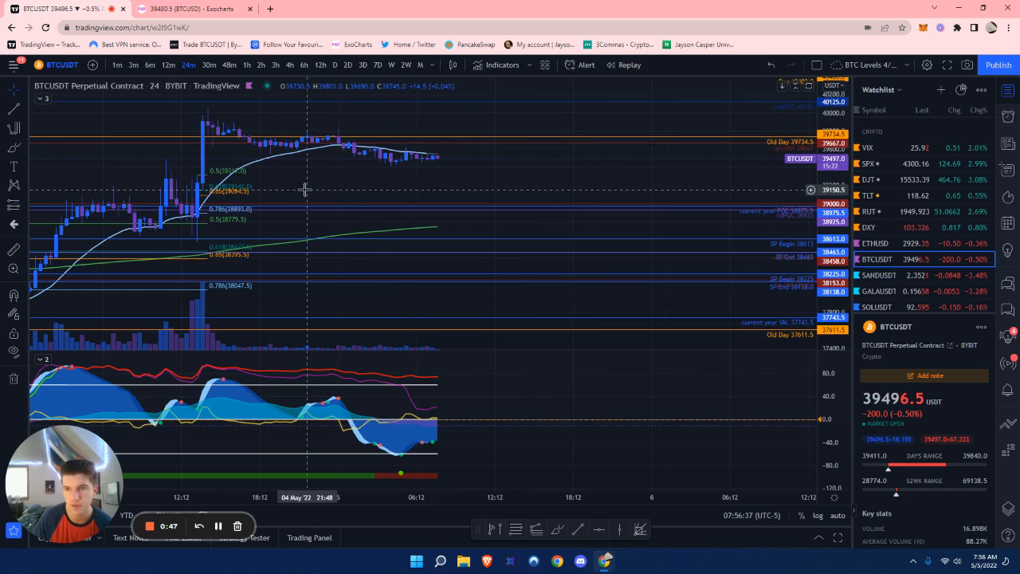
pyautogui.moveTo(429, 150)
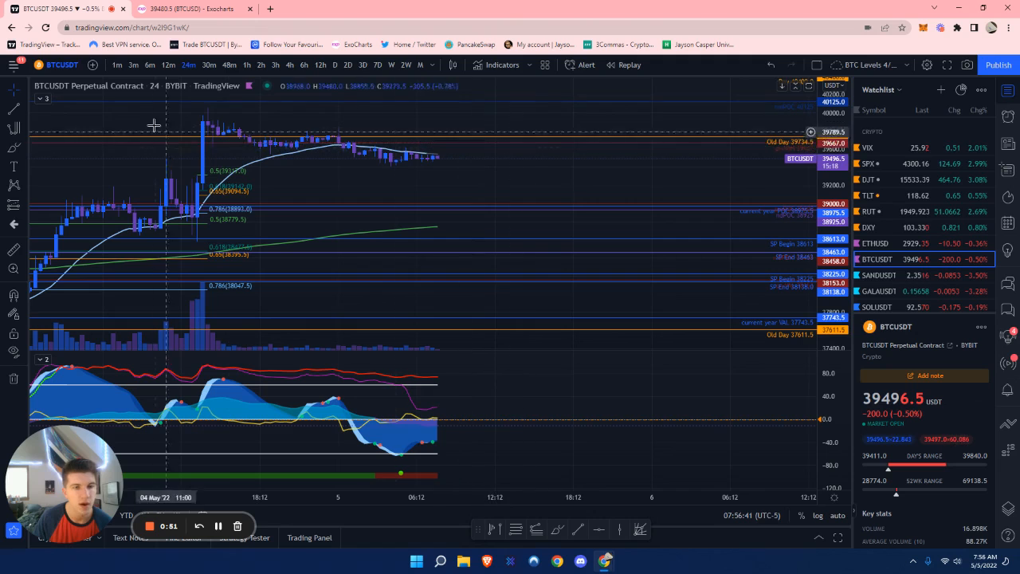
pyautogui.moveTo(599, 185)
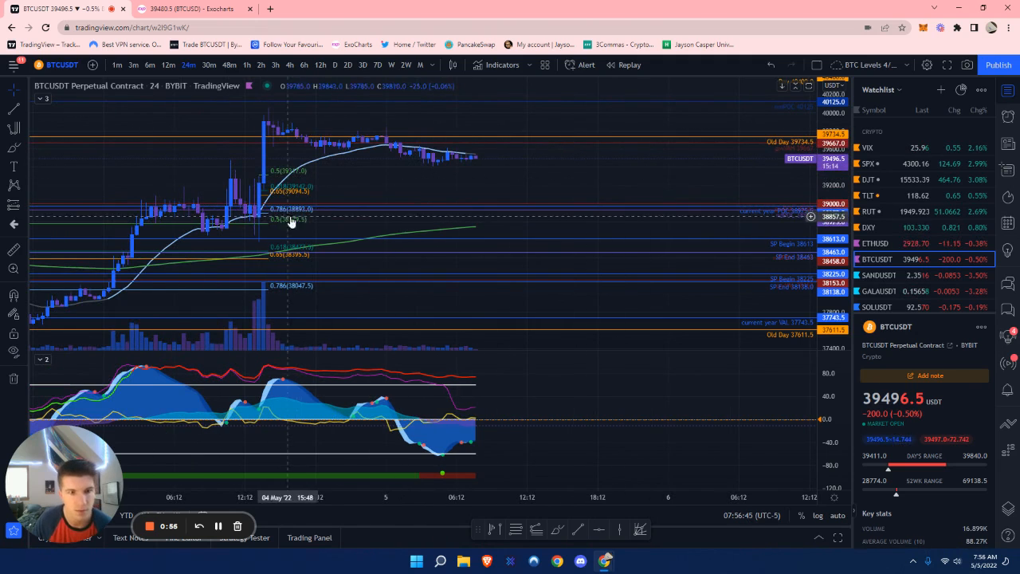
pyautogui.moveTo(311, 214)
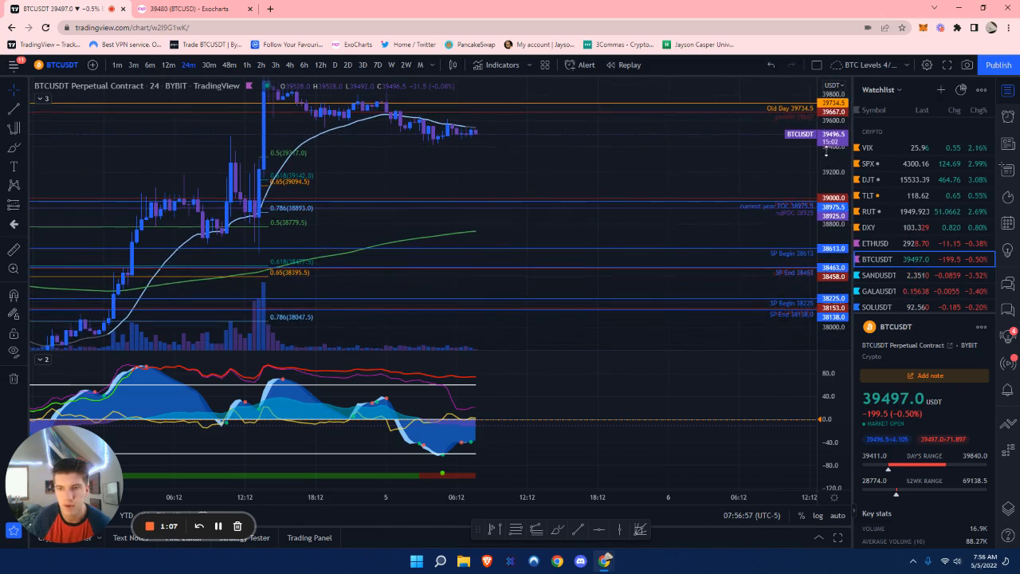
pyautogui.moveTo(365, 200)
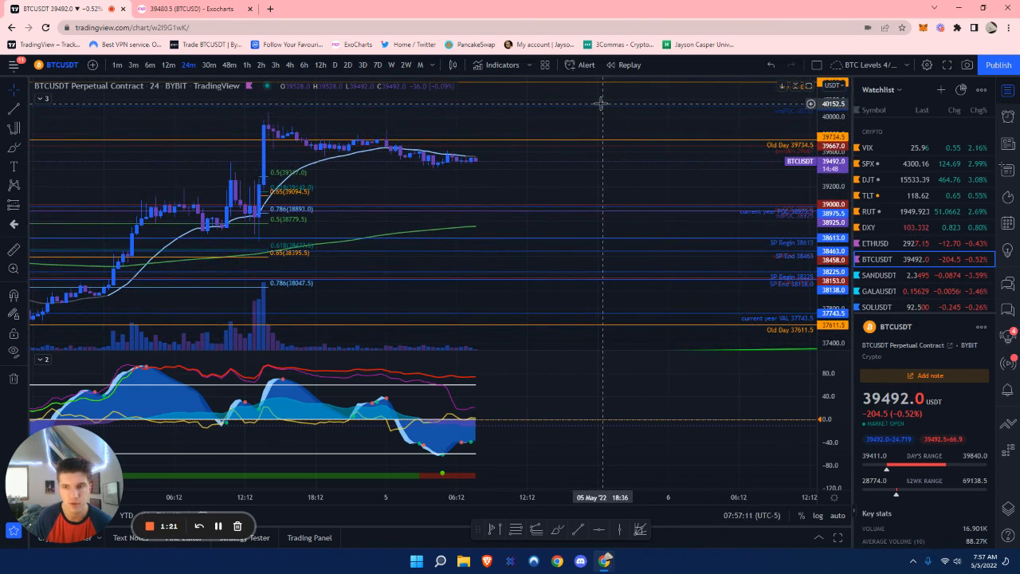
pyautogui.moveTo(503, 223)
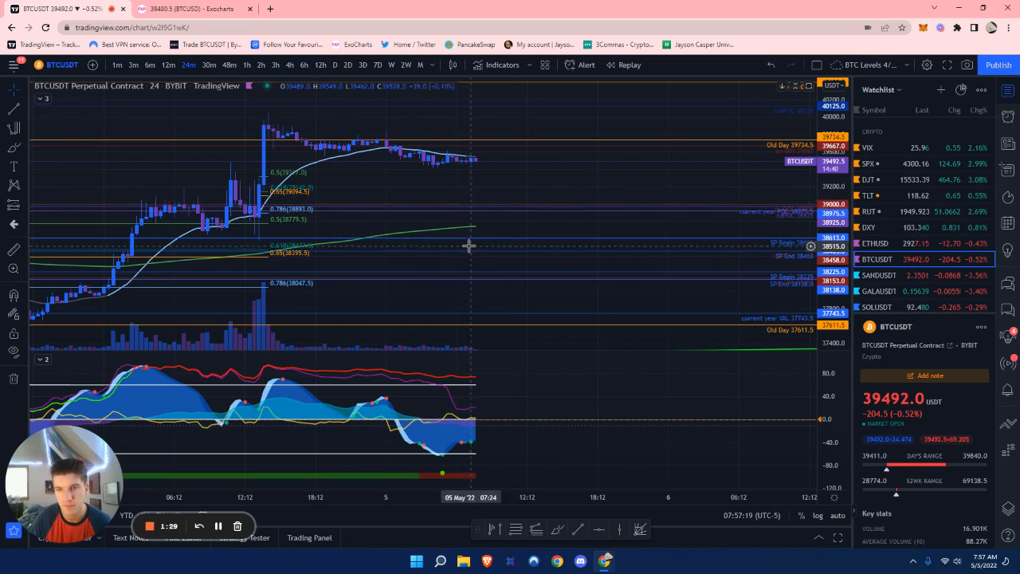
pyautogui.moveTo(290, 261)
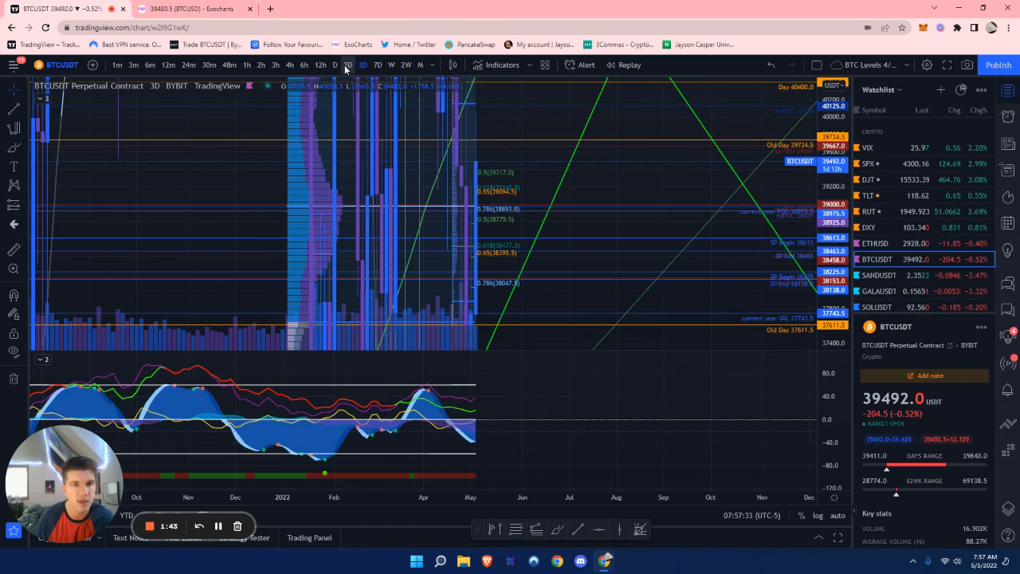
# View BTCUSDT on the 2-day timeframe, then return to the short intraday timeframe.
pyautogui.click(348, 64)
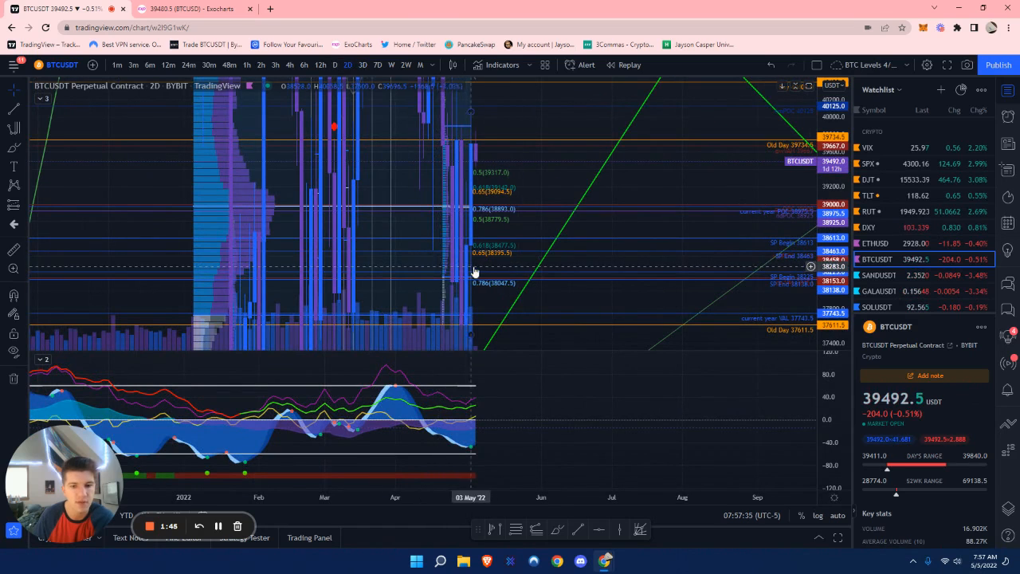
pyautogui.click(347, 63)
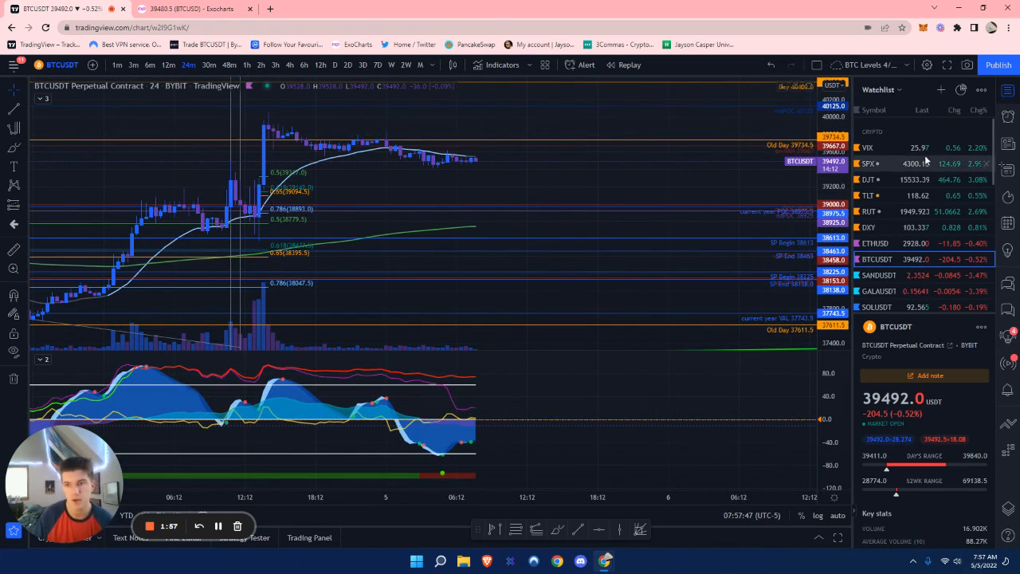
pyautogui.moveTo(482, 190)
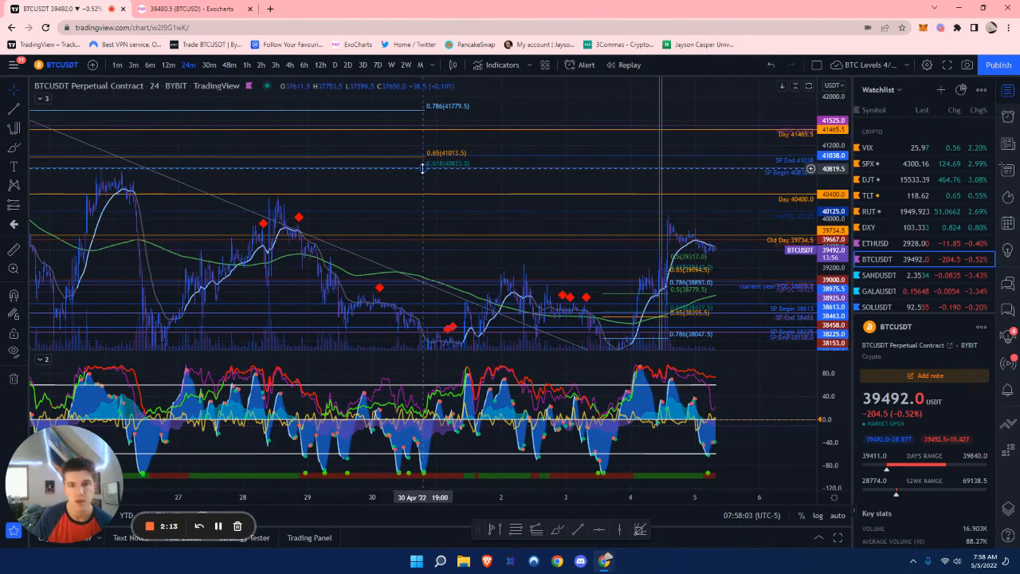
pyautogui.moveTo(420, 163)
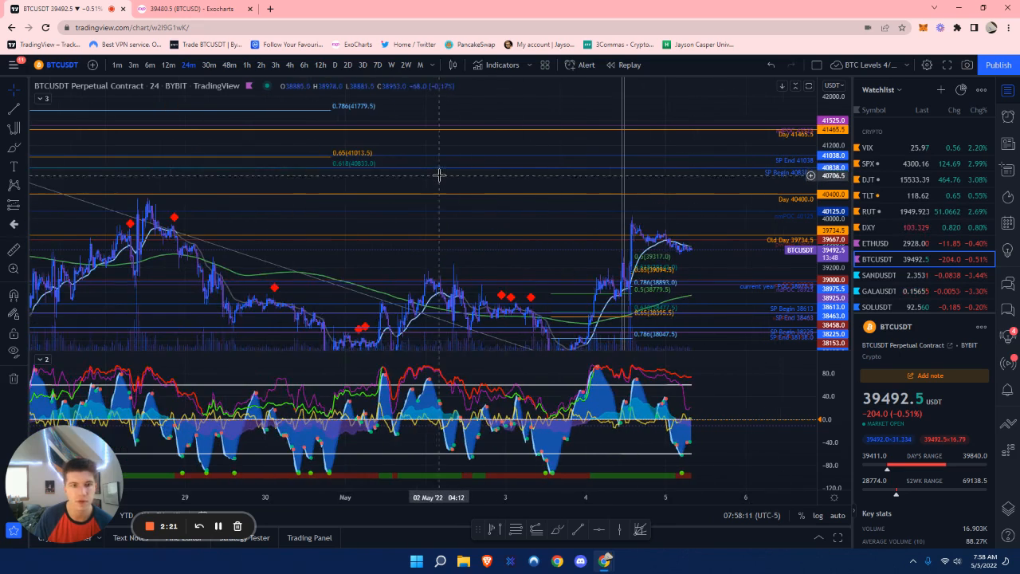
pyautogui.moveTo(486, 195)
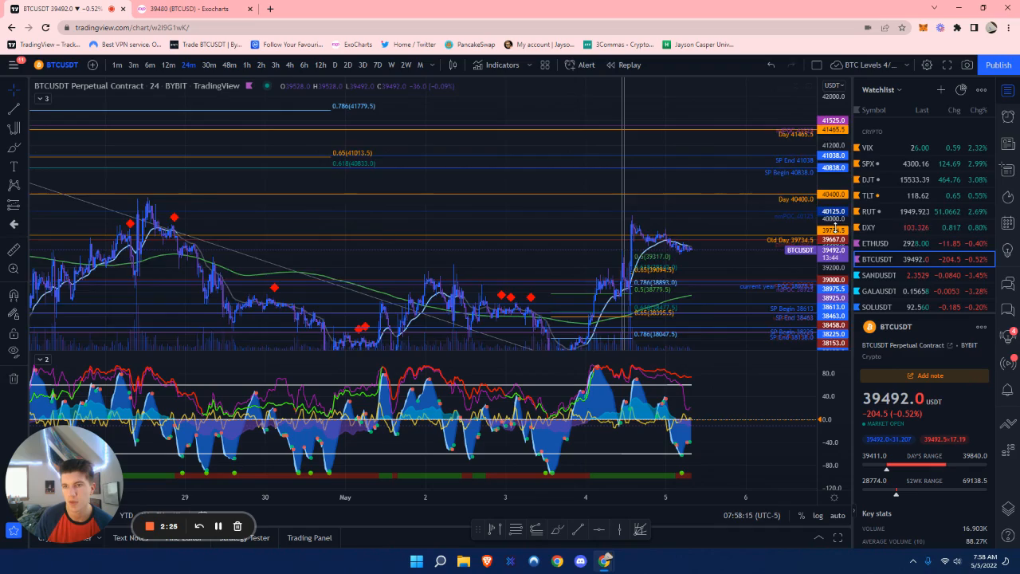
# Switch the chart from Bitcoin to the ETHUSD perpetual contract.
pyautogui.click(874, 242)
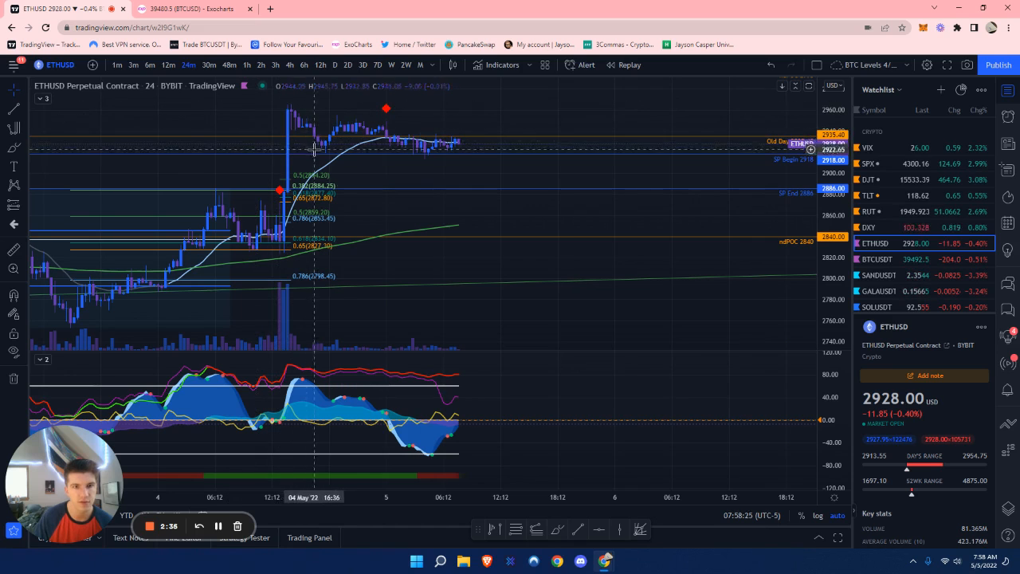
pyautogui.moveTo(364, 199)
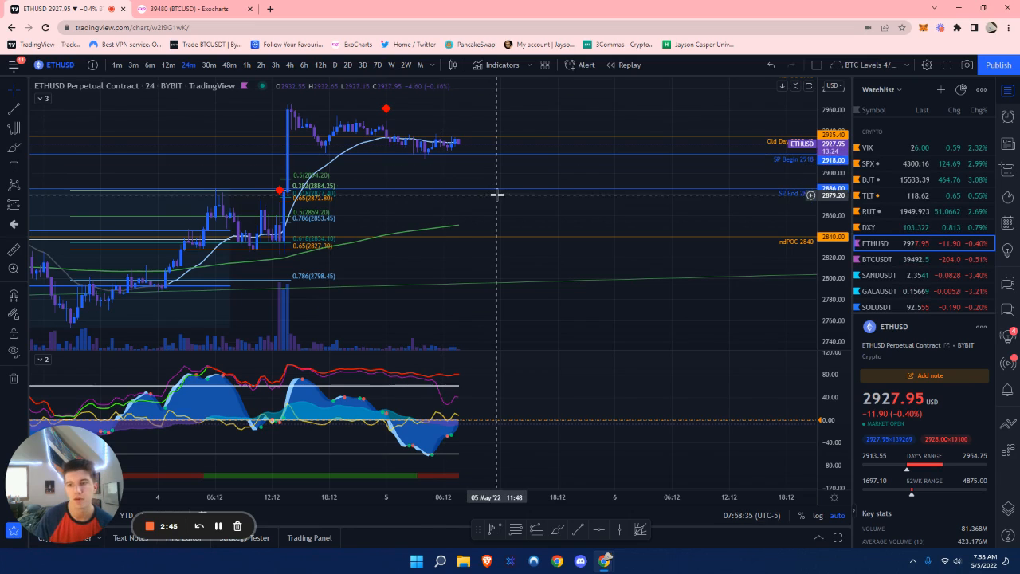
pyautogui.moveTo(519, 181)
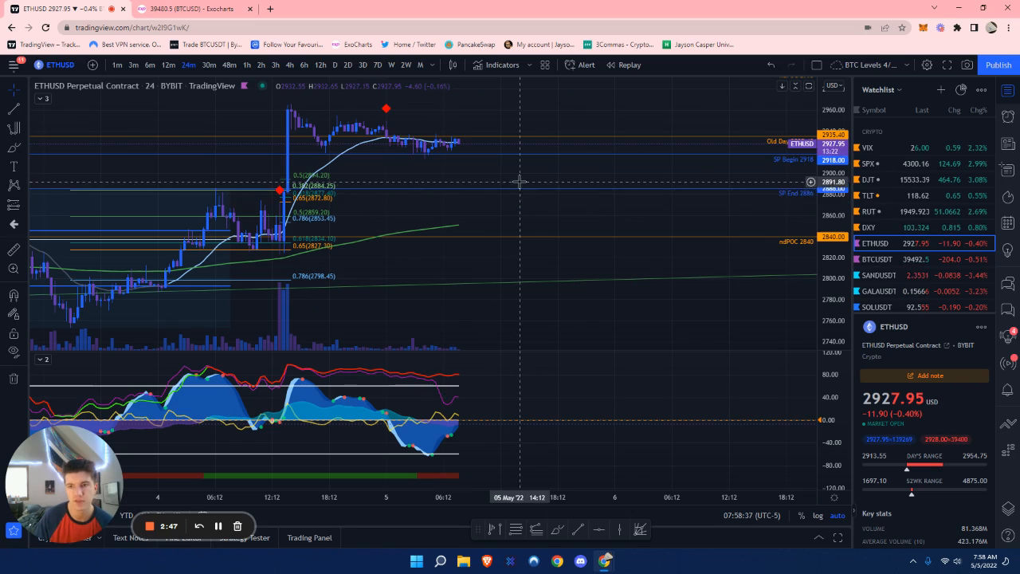
pyautogui.moveTo(504, 160)
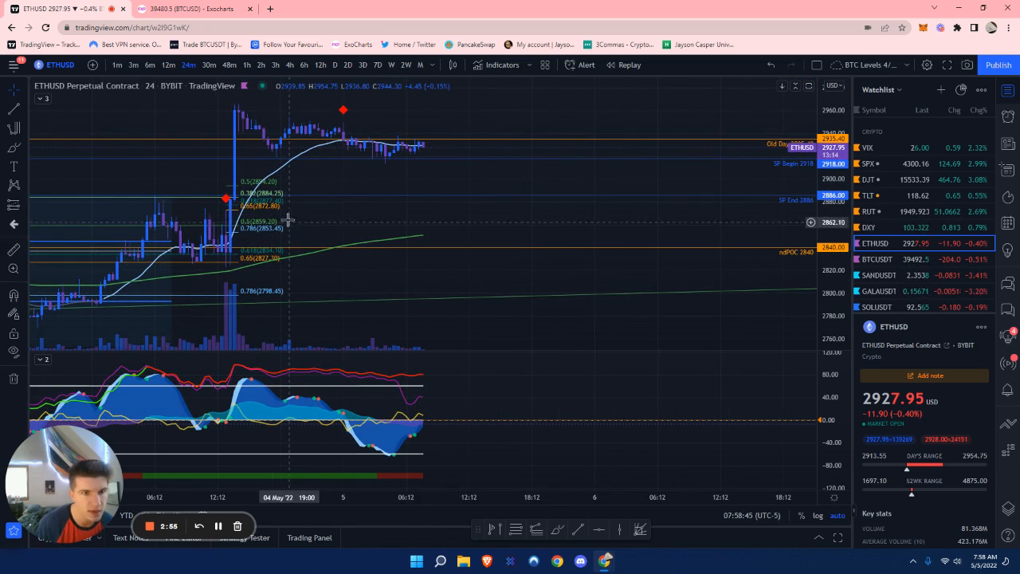
pyautogui.moveTo(297, 204)
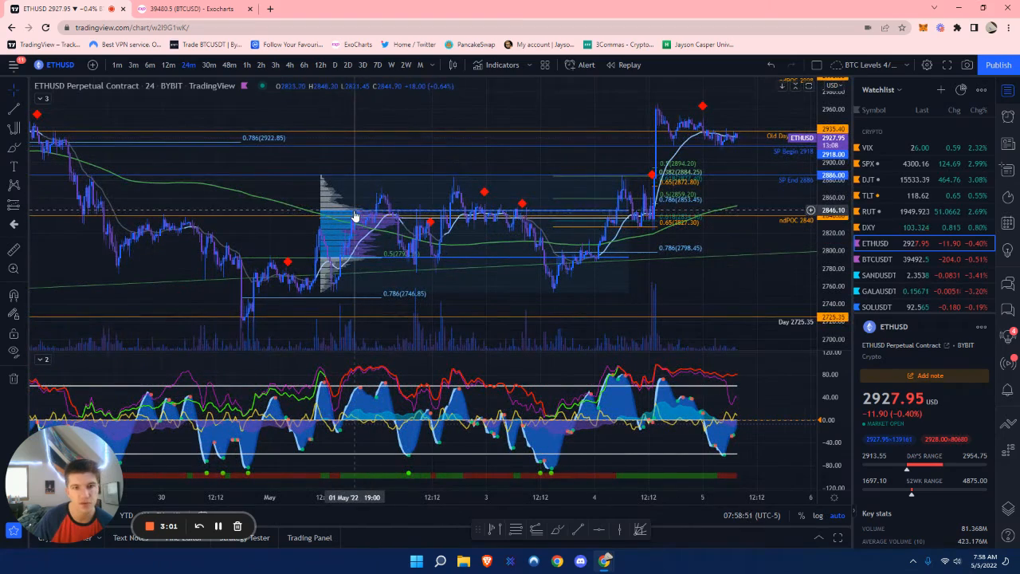
pyautogui.moveTo(365, 185)
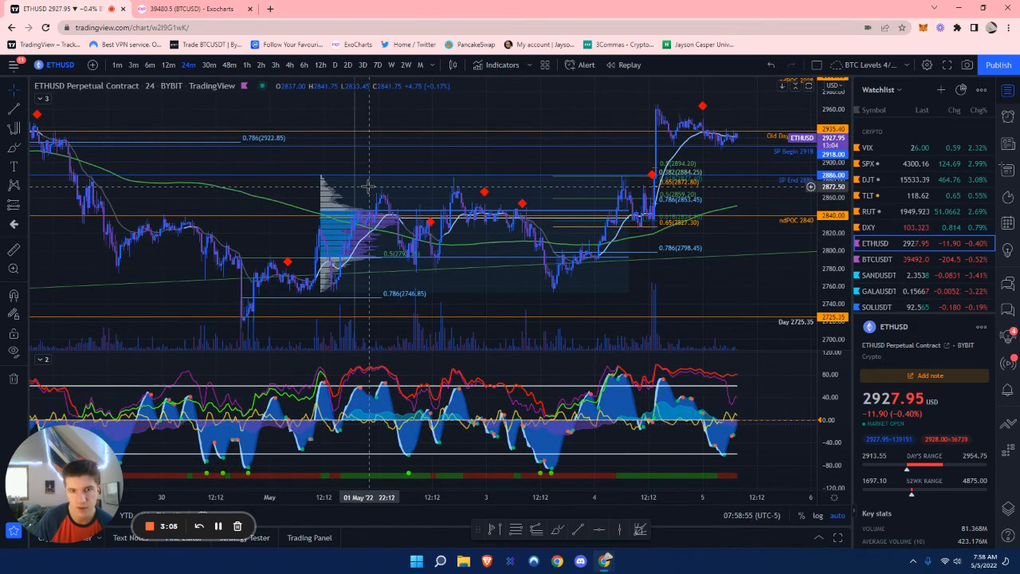
pyautogui.moveTo(360, 205)
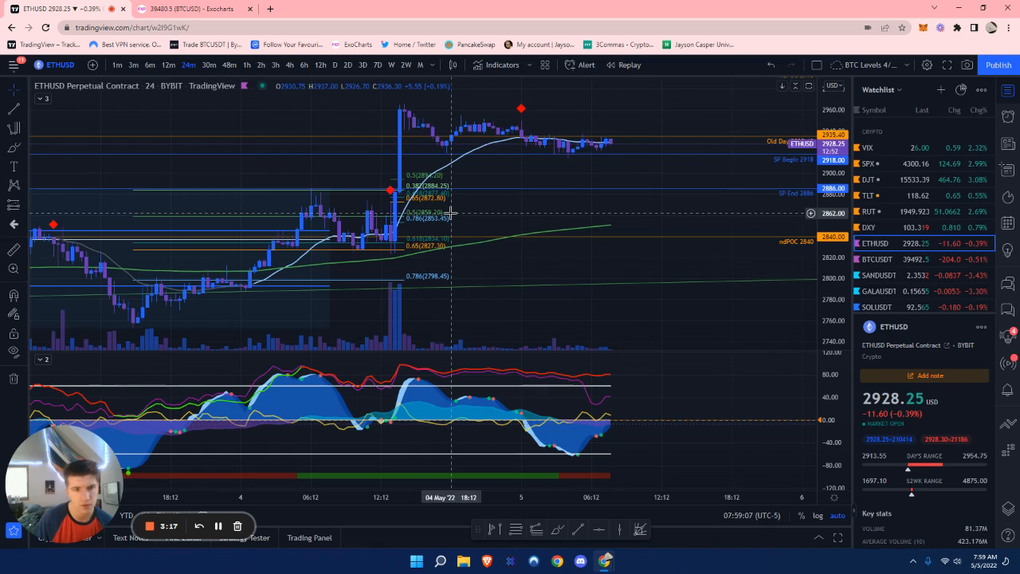
pyautogui.moveTo(456, 251)
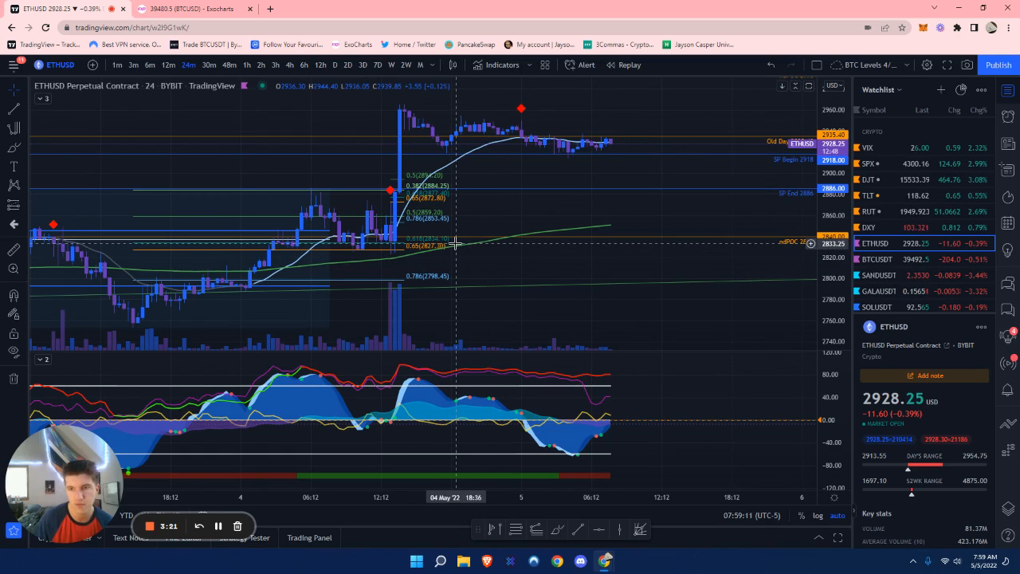
pyautogui.moveTo(677, 242)
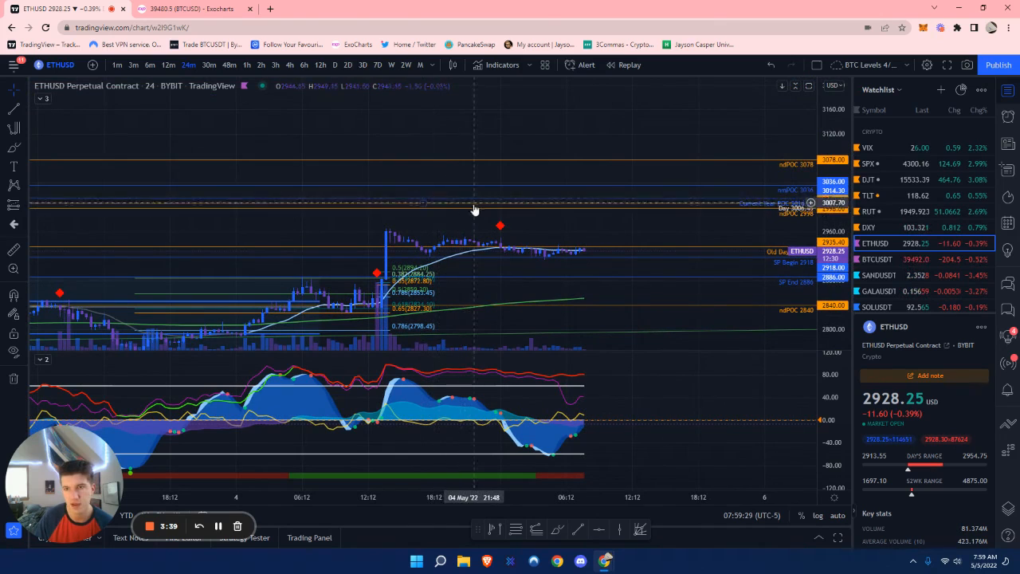
pyautogui.moveTo(467, 210)
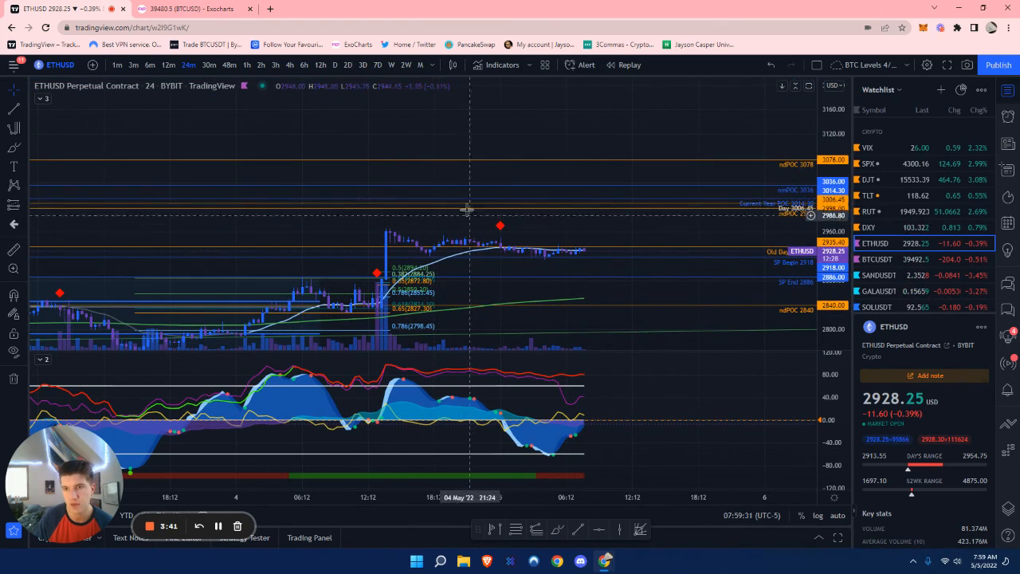
pyautogui.moveTo(520, 174)
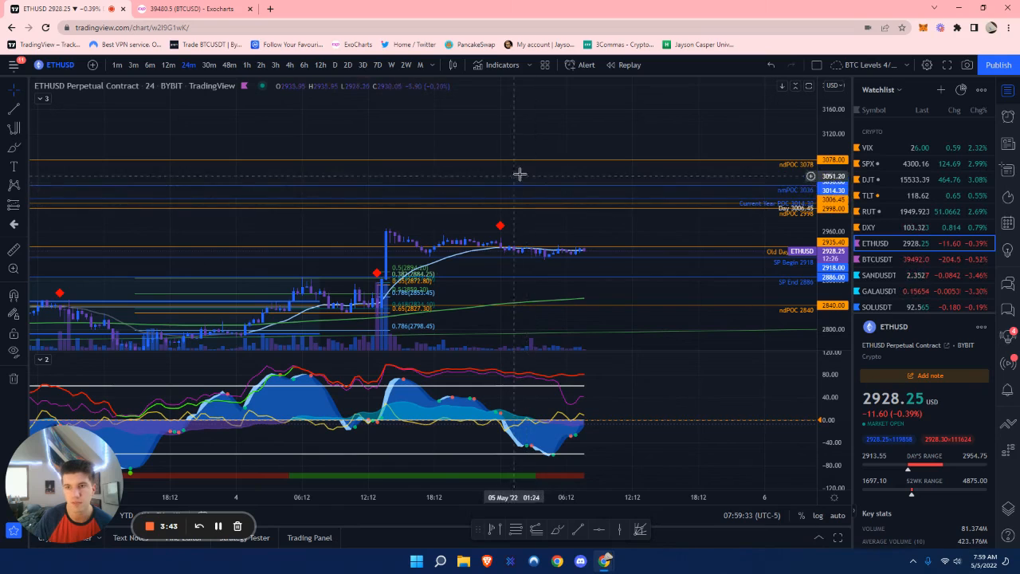
pyautogui.moveTo(557, 226)
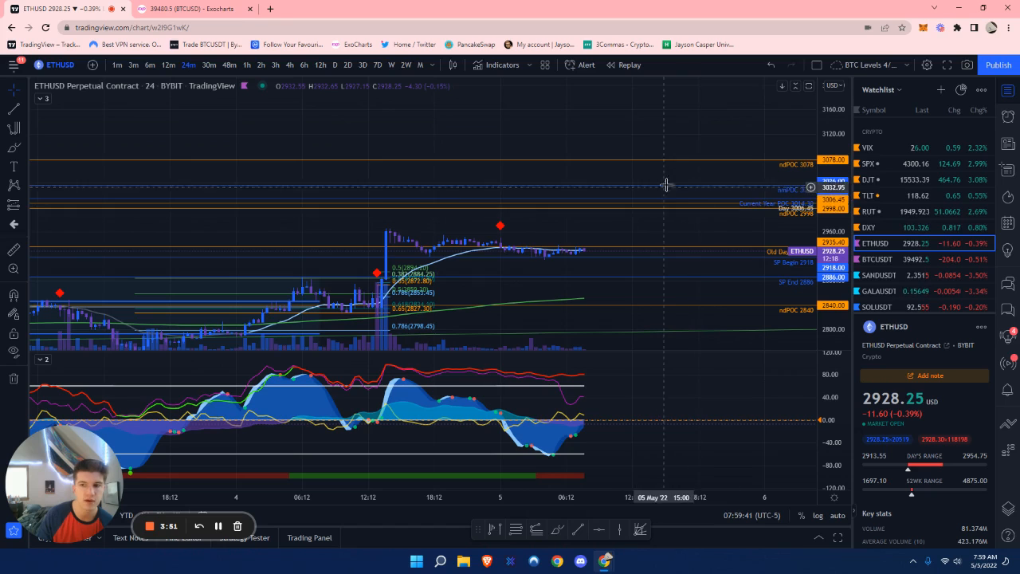
pyautogui.moveTo(593, 235)
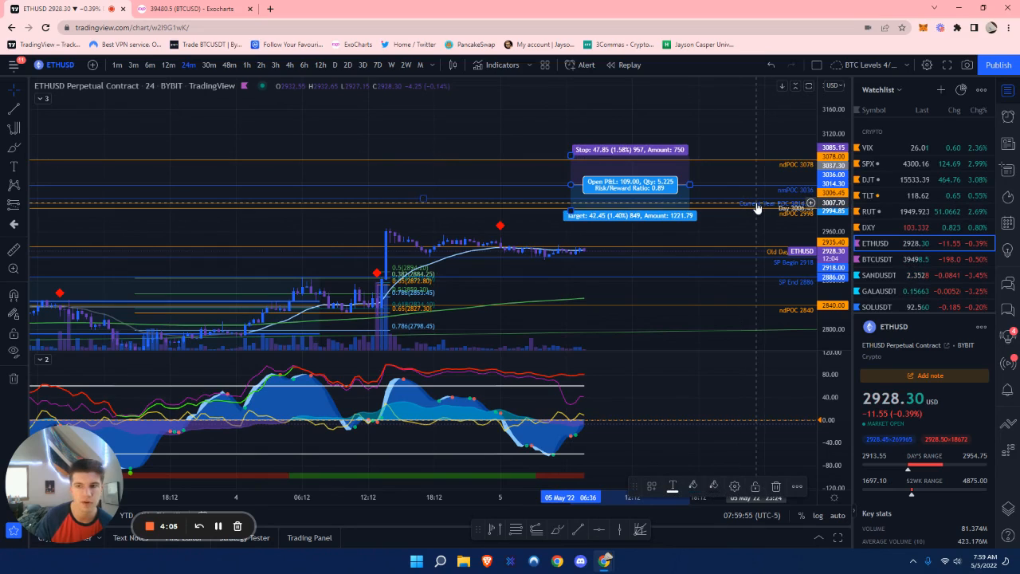
pyautogui.moveTo(614, 184)
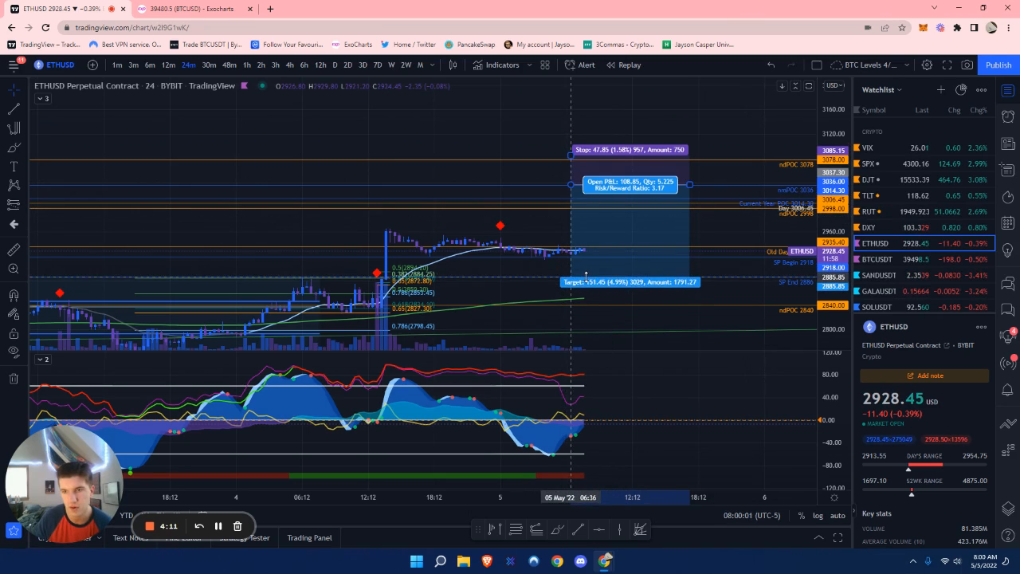
pyautogui.click(581, 281)
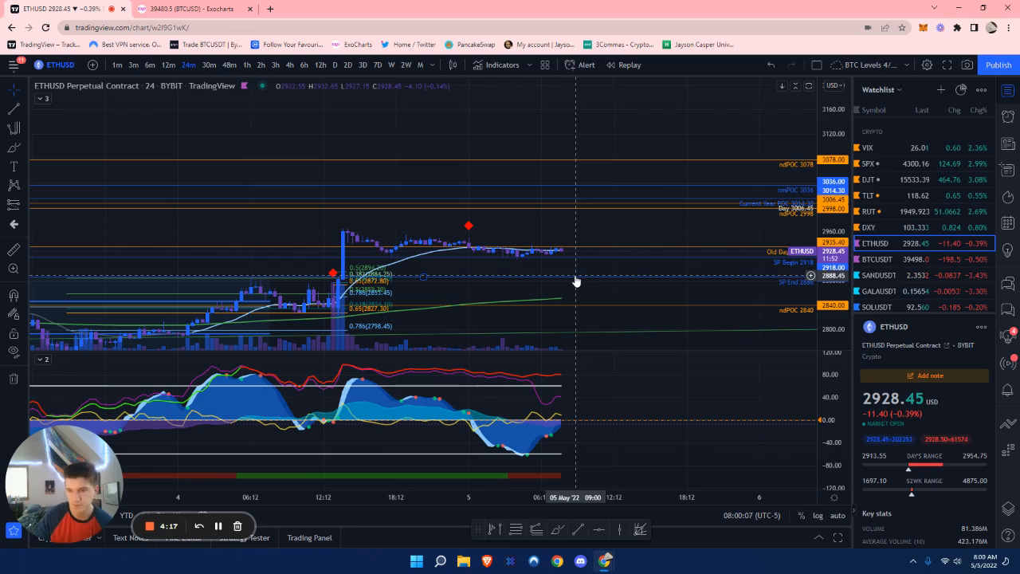
pyautogui.moveTo(566, 263)
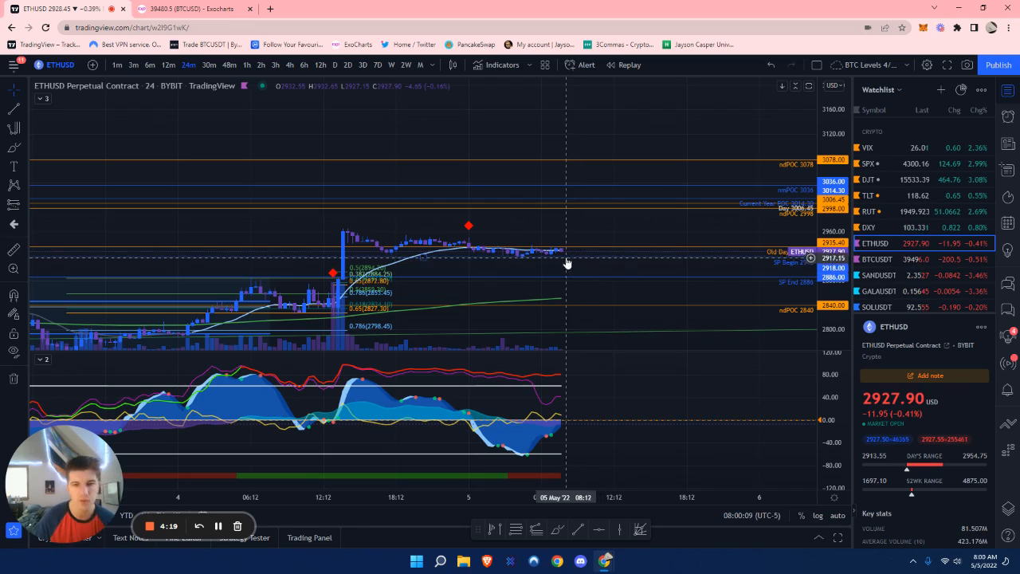
pyautogui.moveTo(616, 274)
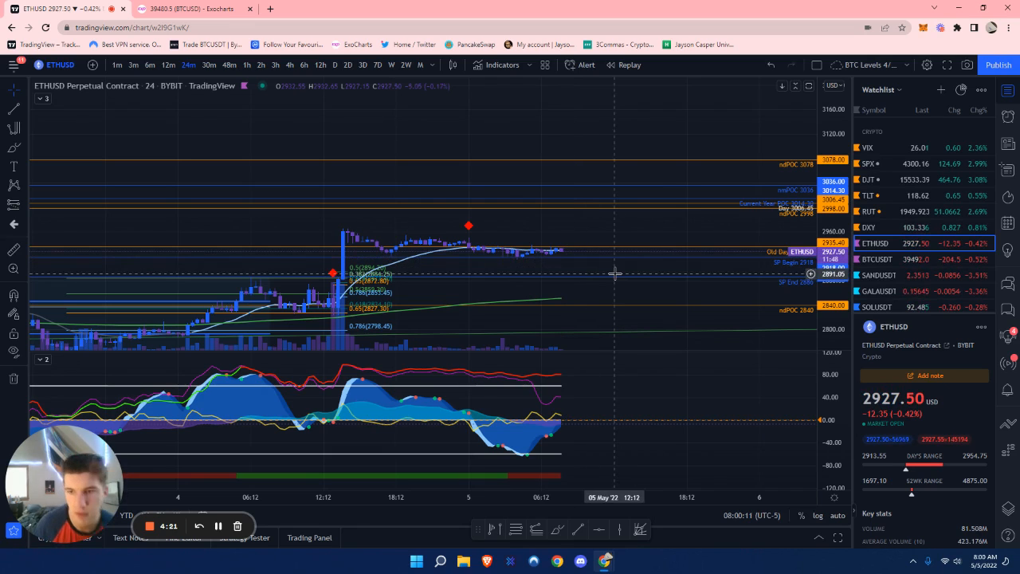
pyautogui.moveTo(609, 281)
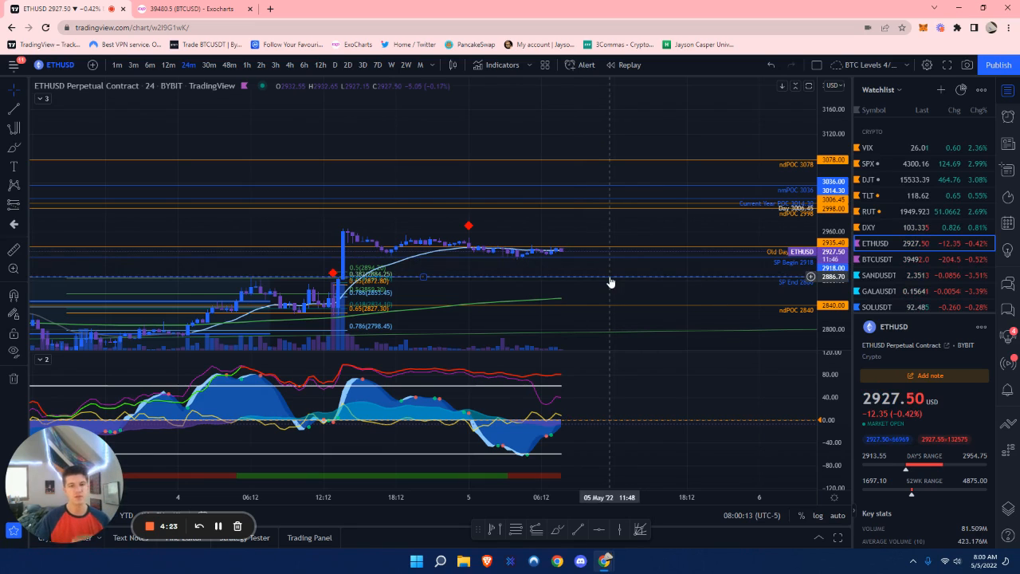
pyautogui.moveTo(570, 255)
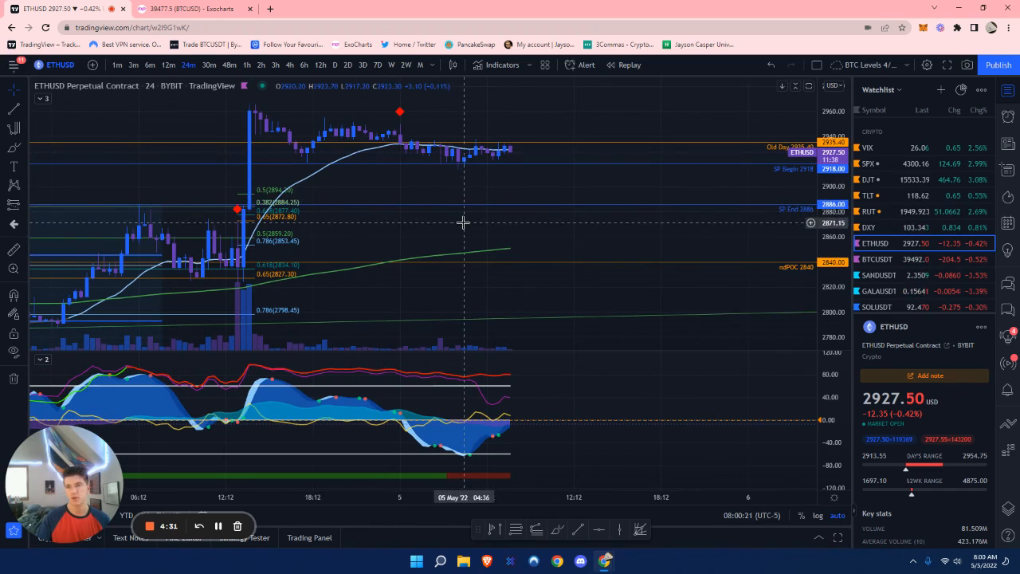
# Switch back to the BTCUSDT perpetual chart from the watchlist.
pyautogui.click(876, 259)
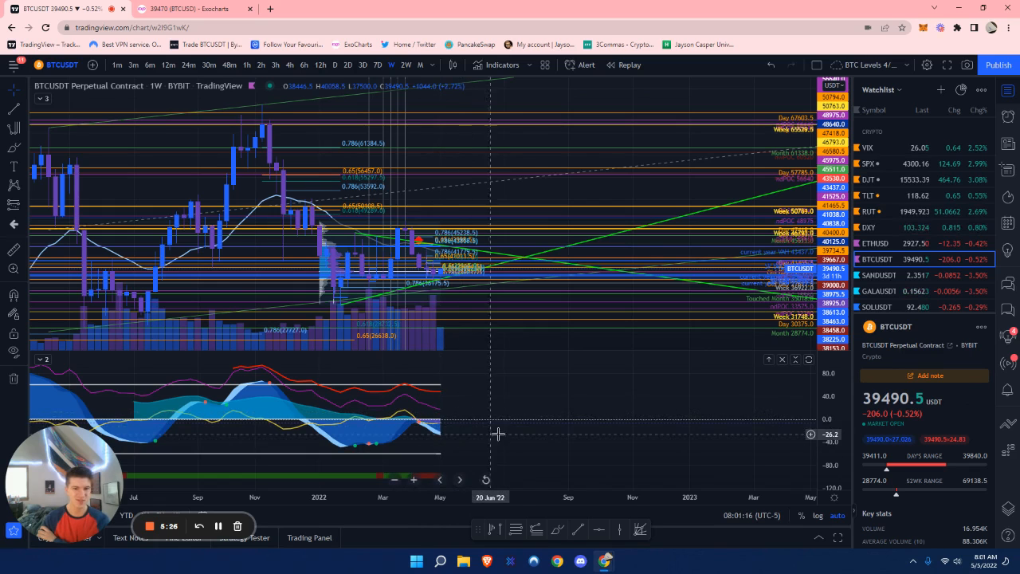
pyautogui.moveTo(431, 223)
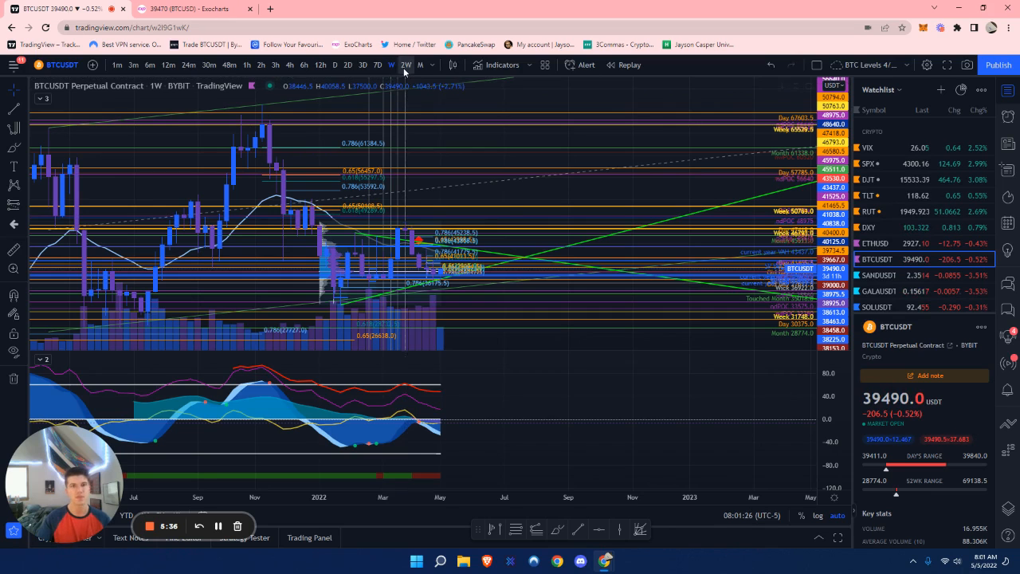
# Check BTCUSDT on the monthly timeframe, then load the Coinbase BTCUSD chart.
pyautogui.click(405, 64)
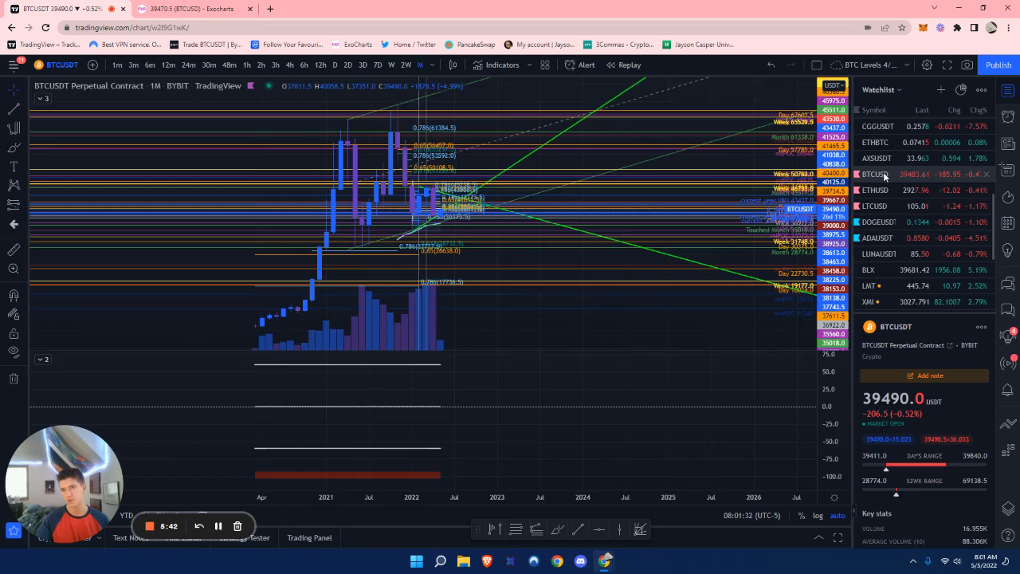
pyautogui.click(873, 173)
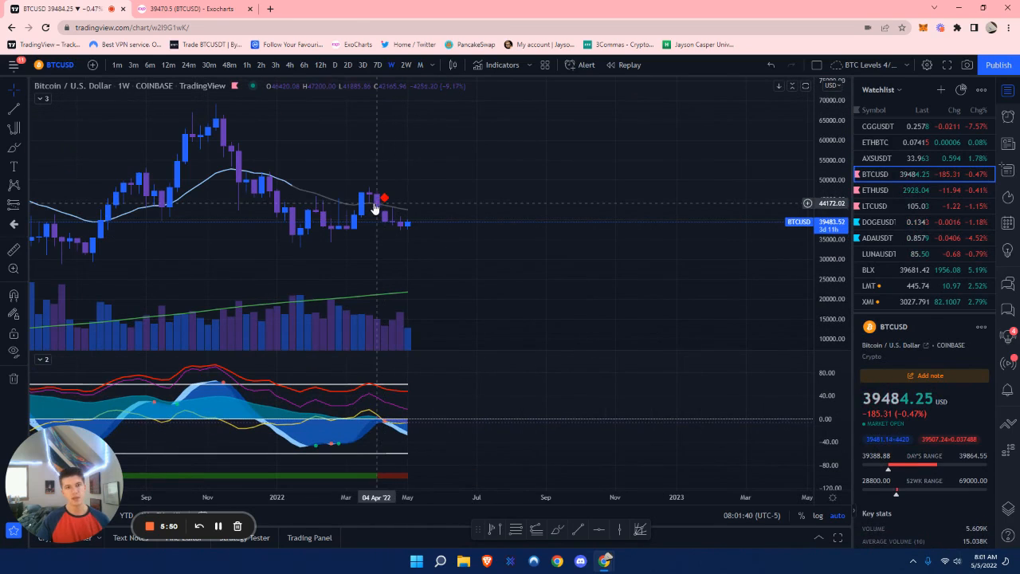
pyautogui.moveTo(395, 230)
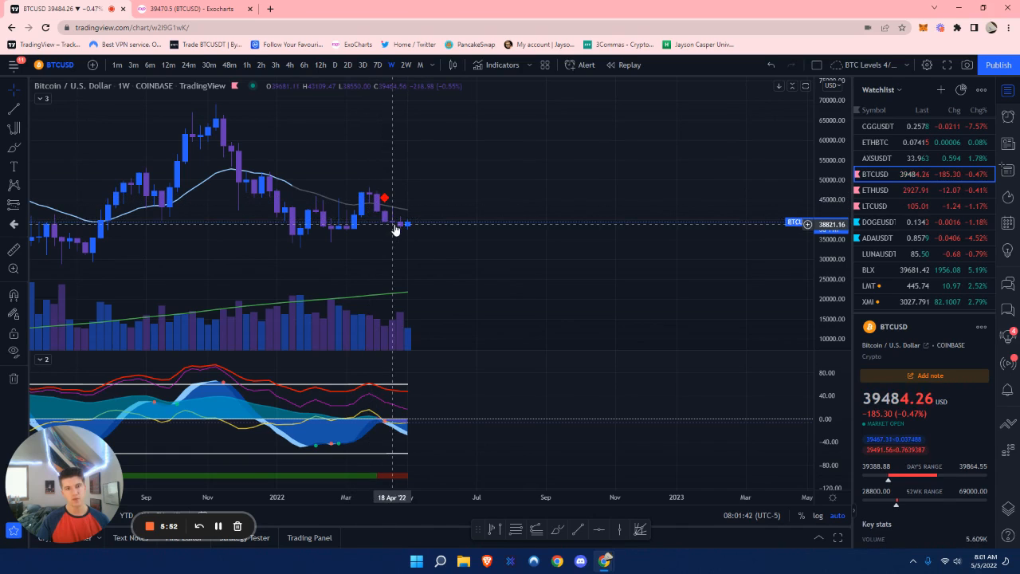
pyautogui.moveTo(501, 223)
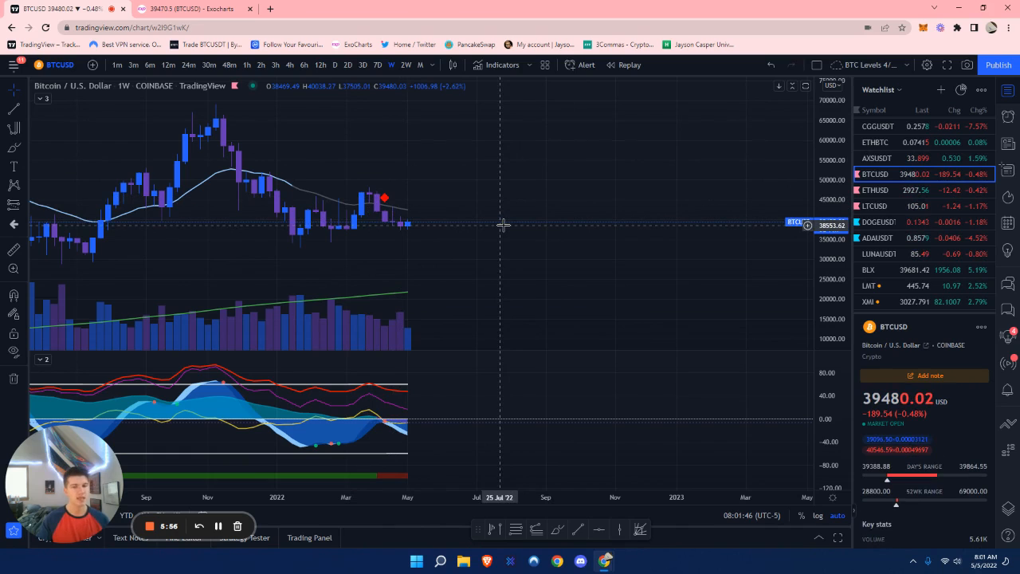
pyautogui.moveTo(456, 207)
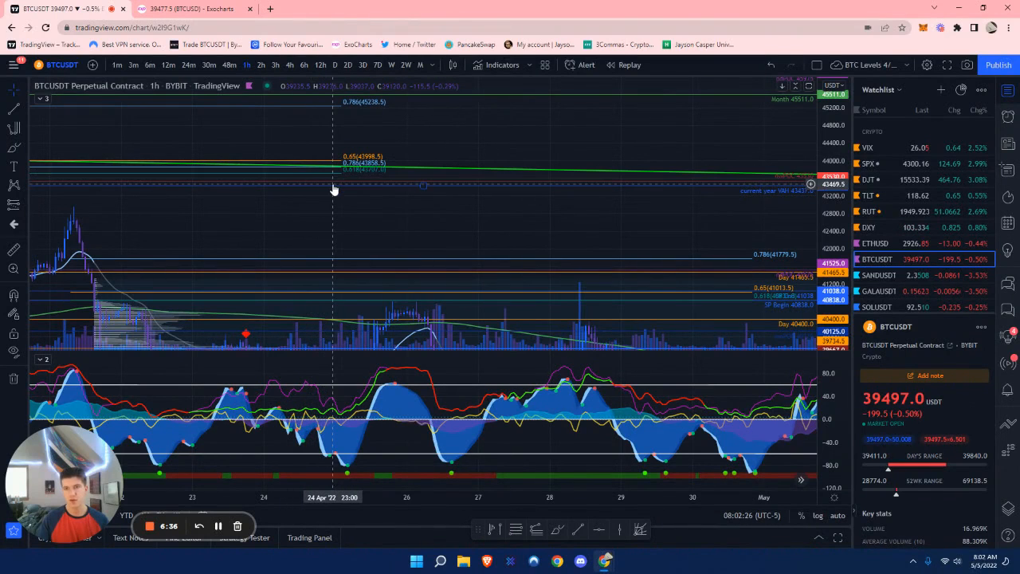
pyautogui.moveTo(334, 189)
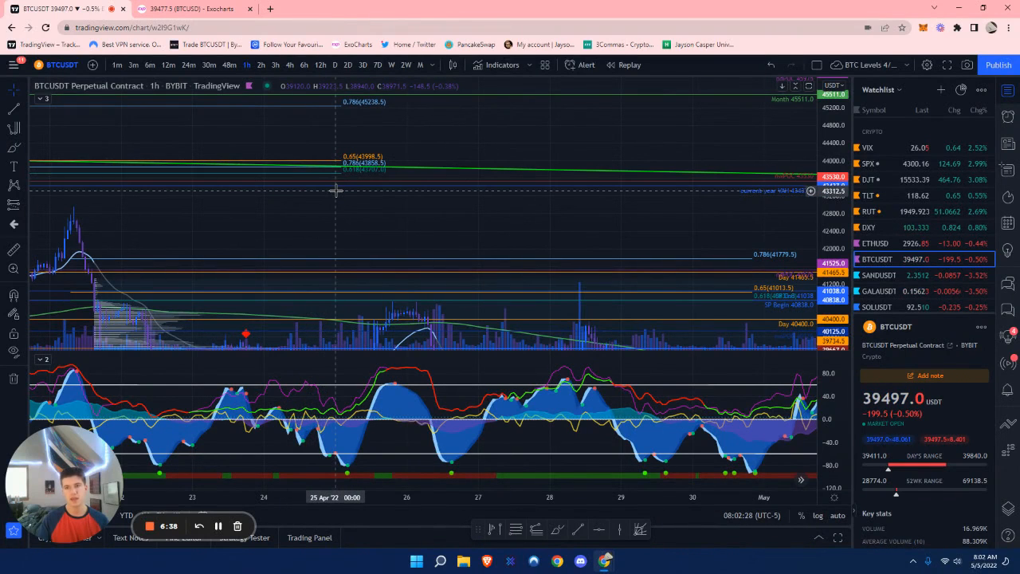
pyautogui.moveTo(356, 216)
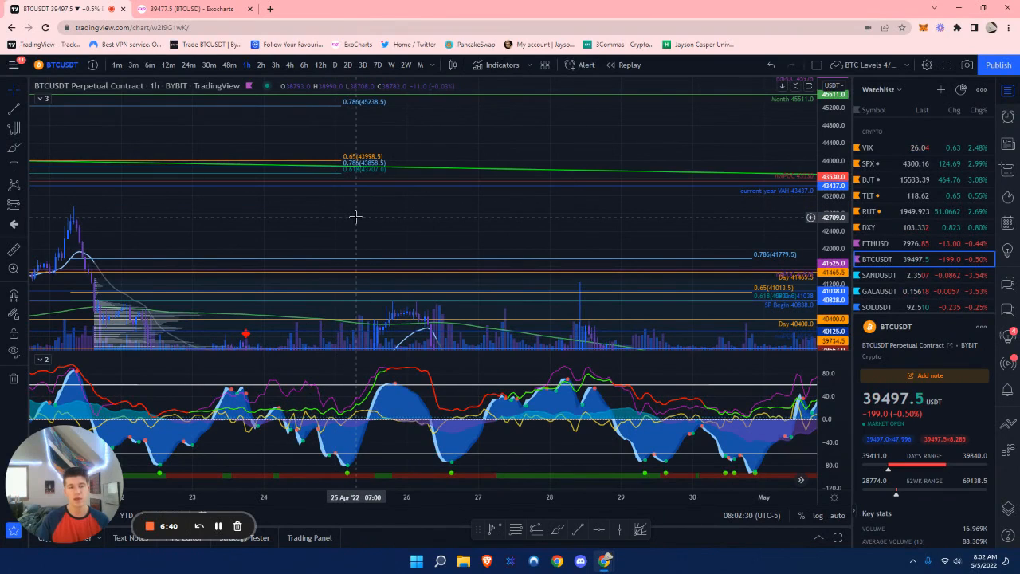